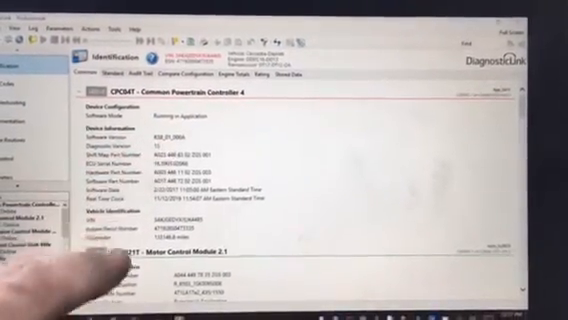
# Step: Bring up the Program Device summary showing the target module's operation, software and hardware details
pyautogui.scroll(-3)
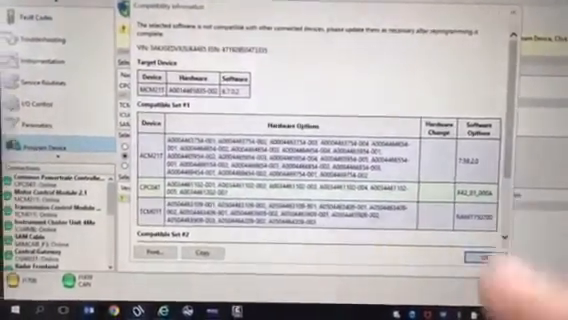
pyautogui.click(476, 260)
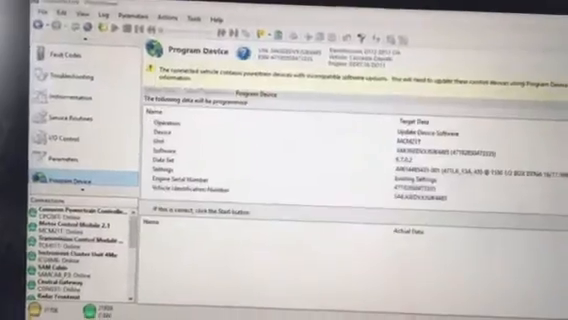